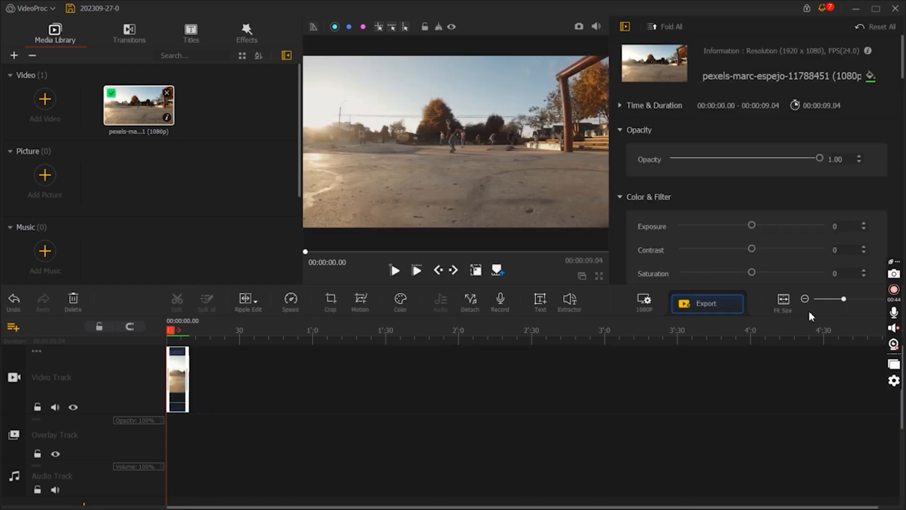
Widen the timeline zoom so the skateboarding clip spans most of the video track
drag(836, 299, 863, 299)
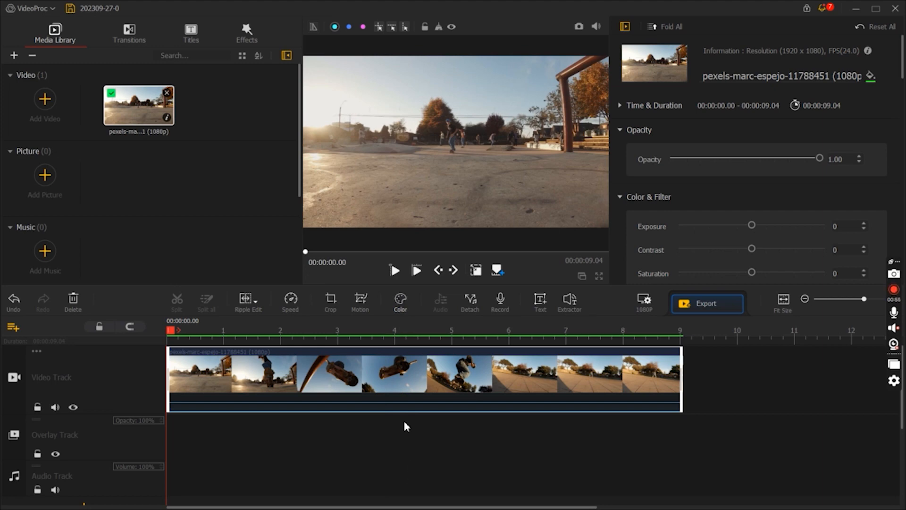
Try the Warm then Cool Lifestyle presets on the clip, then move to lens correction
click(401, 299)
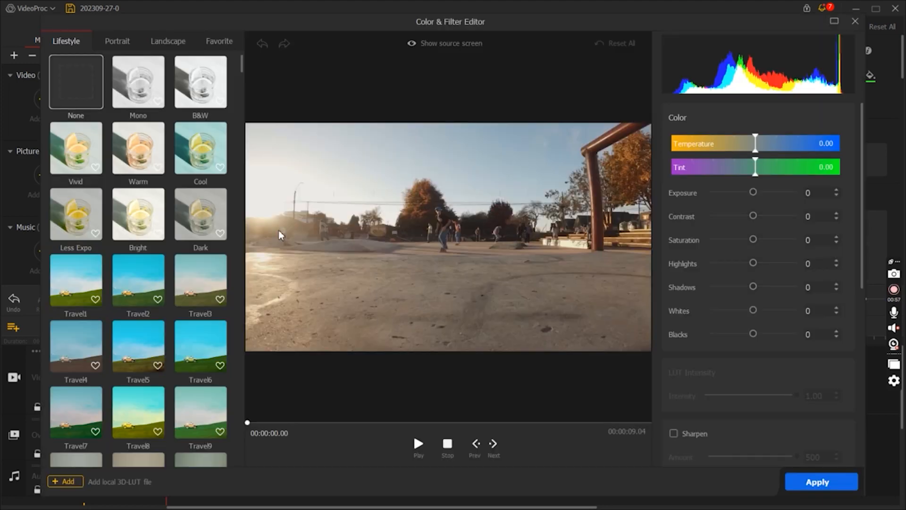
click(200, 147)
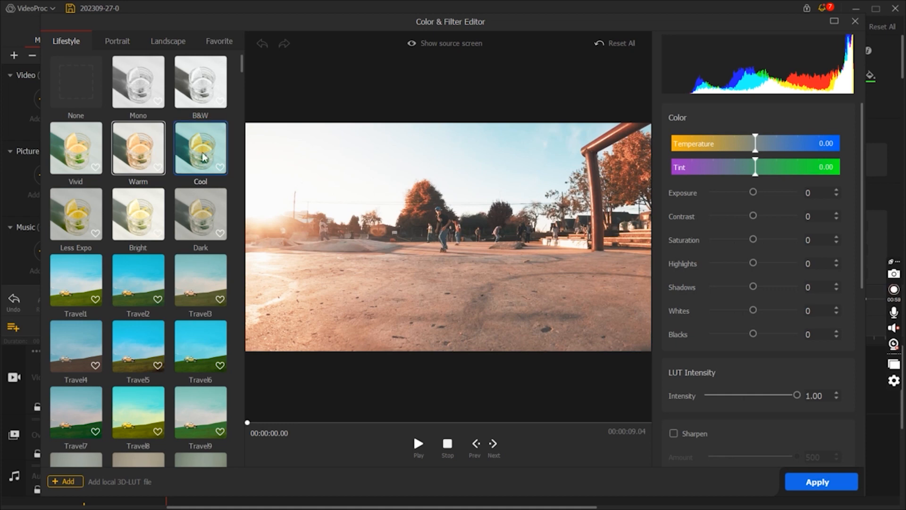
click(200, 81)
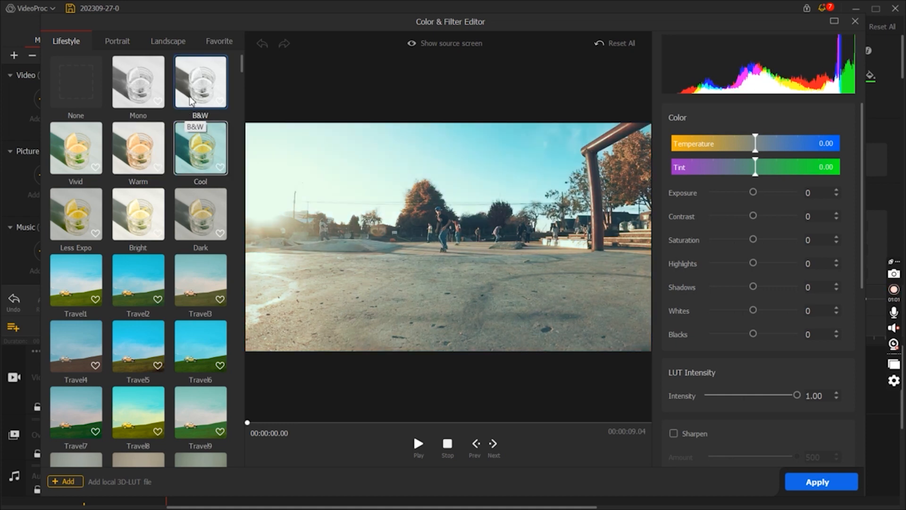
click(138, 214)
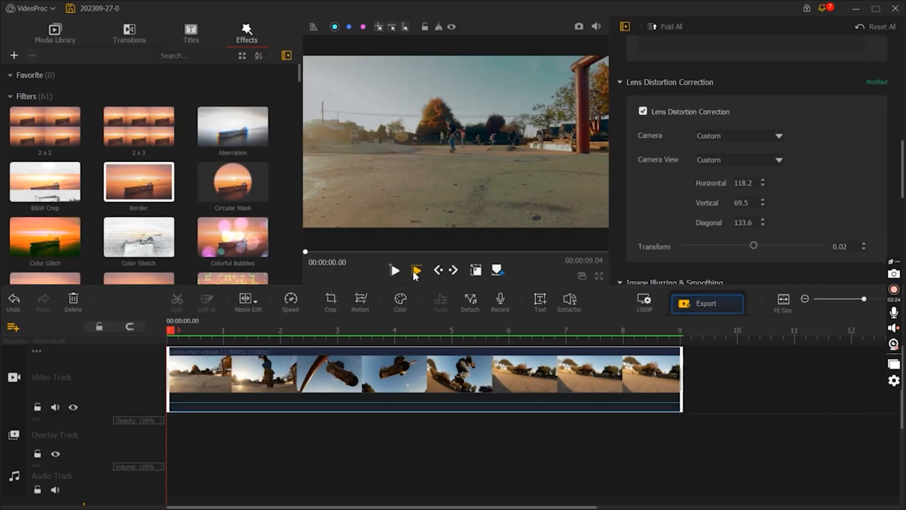
Preview the clip while toggling lens distortion correction off and on, leaving it enabled
click(395, 270)
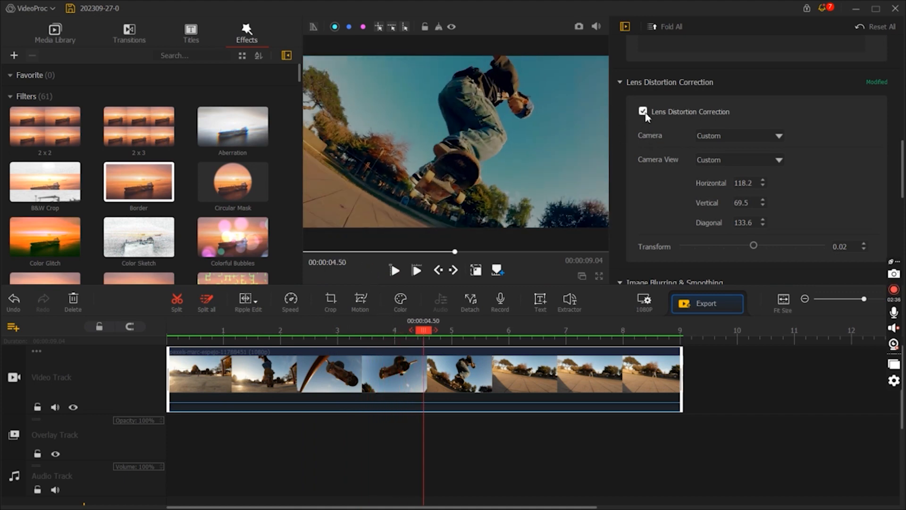
click(643, 111)
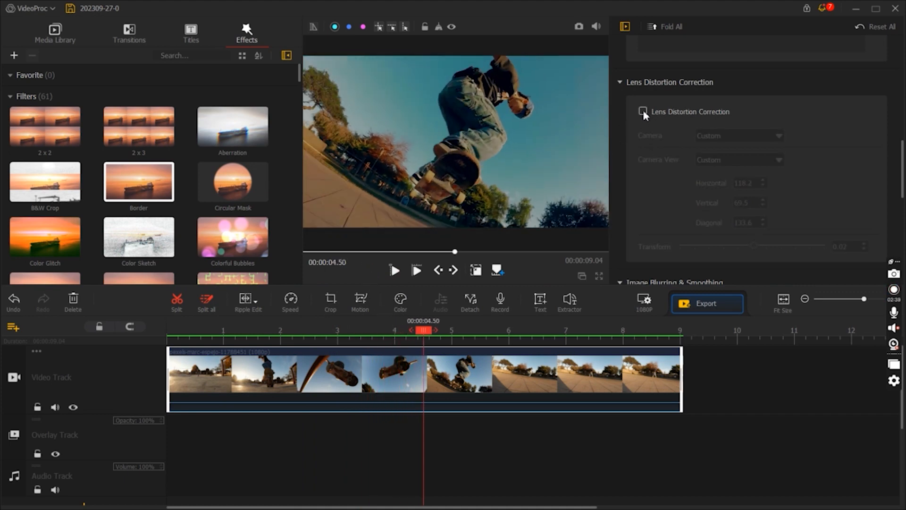
click(643, 112)
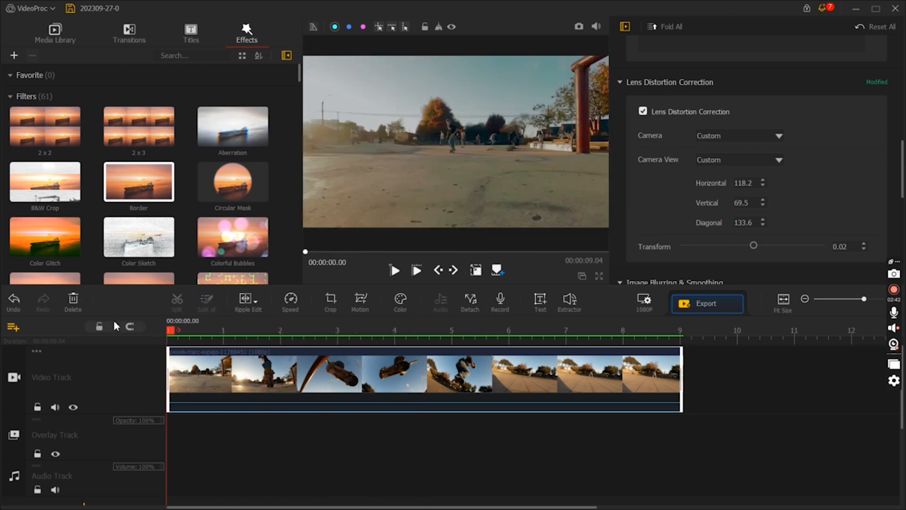
click(643, 111)
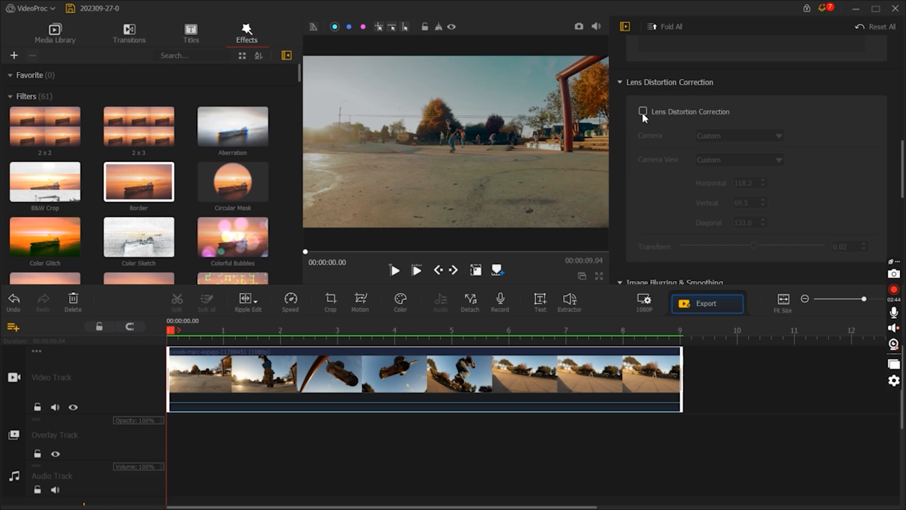
click(643, 112)
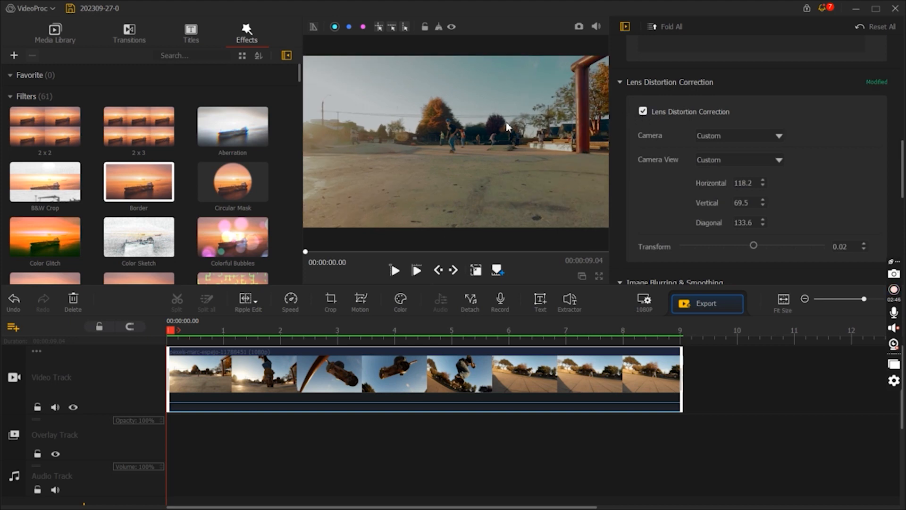
Return to the media list and bring up the audio equalizer for the clip
click(54, 33)
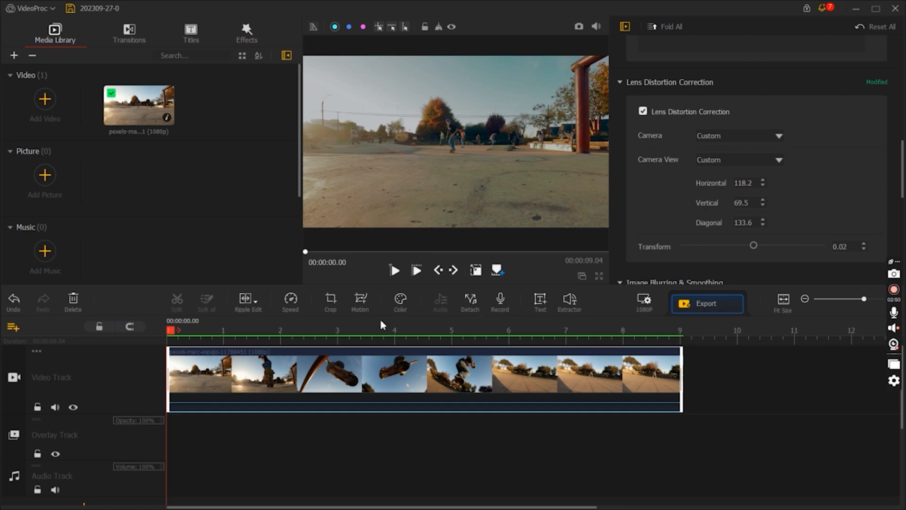
click(400, 301)
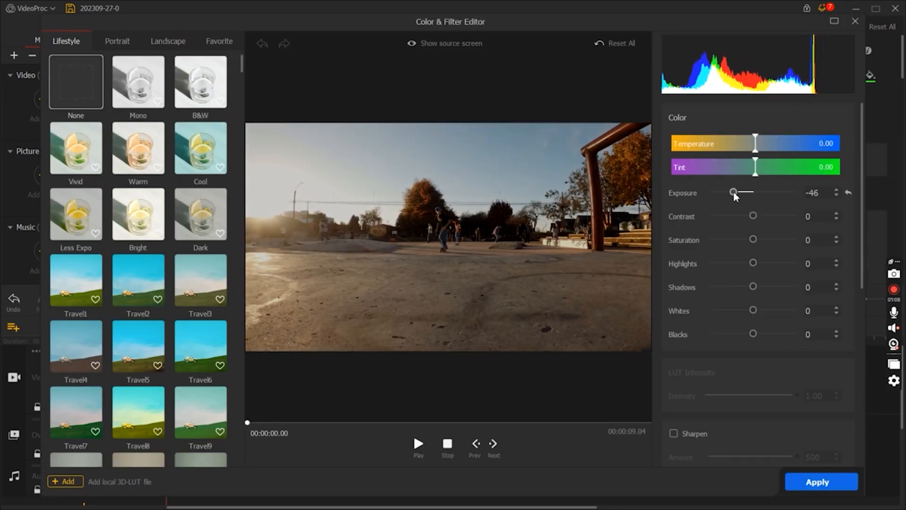
click(138, 281)
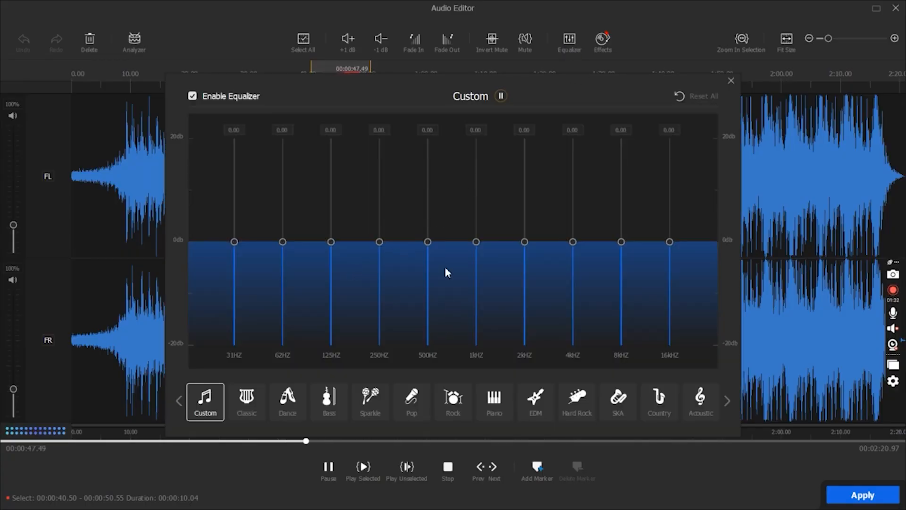
Enable the equalizer and try the Acoustic and Hard Rock presets on the clip audio
click(699, 402)
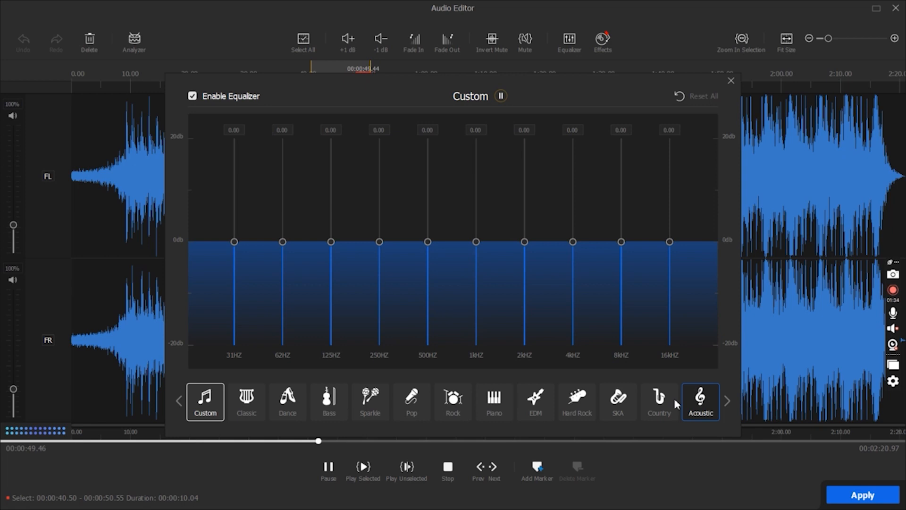
click(658, 402)
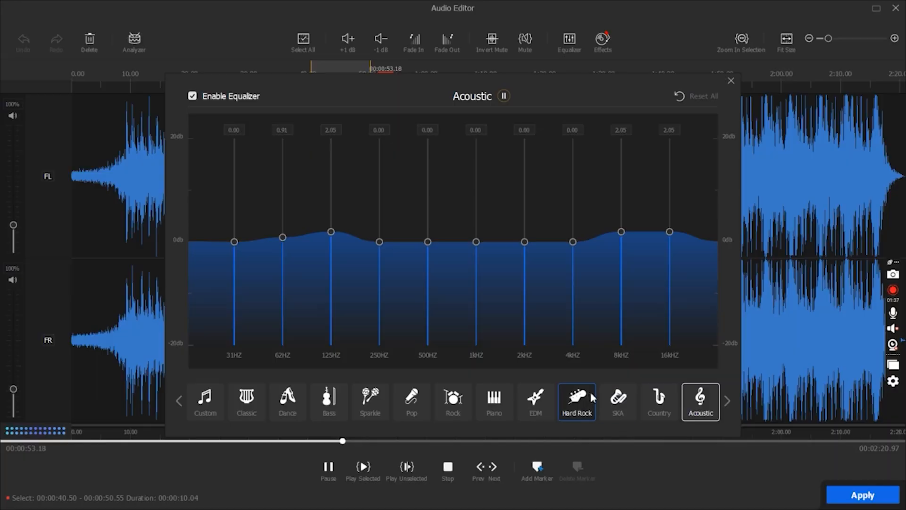
click(617, 402)
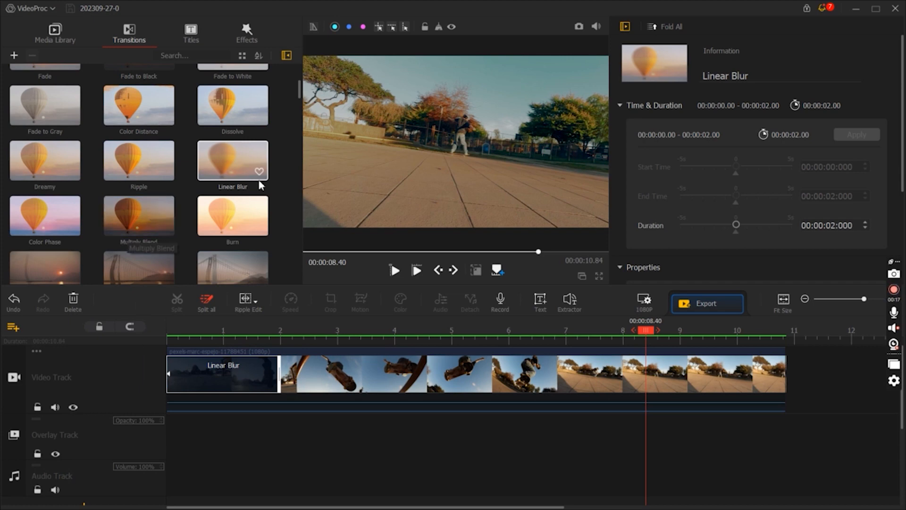
click(52, 8)
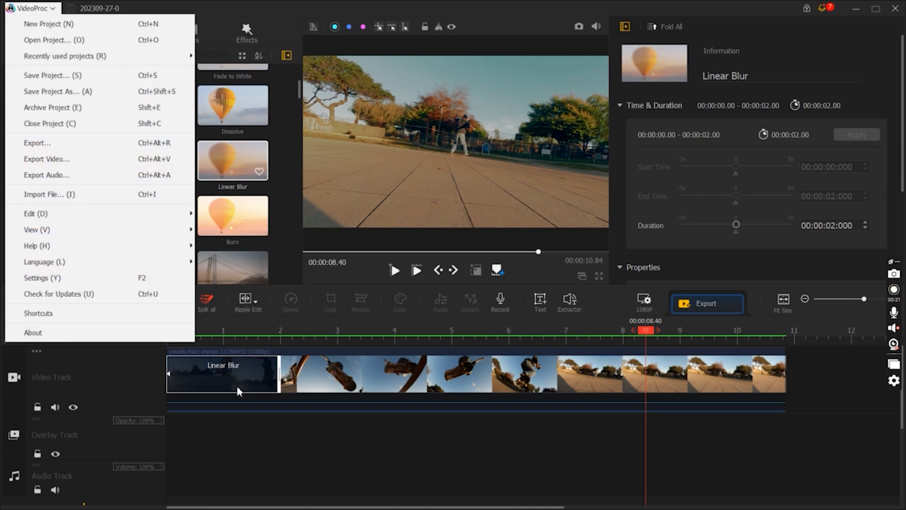
click(290, 330)
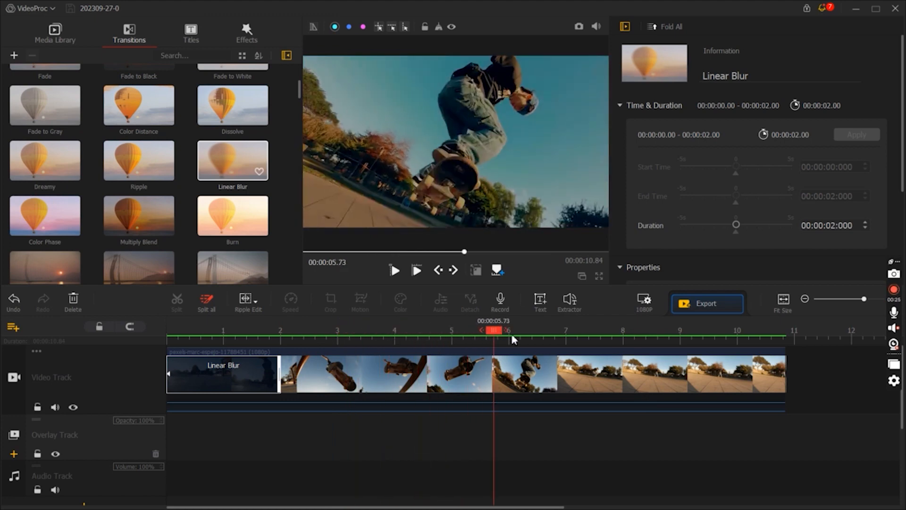
click(166, 331)
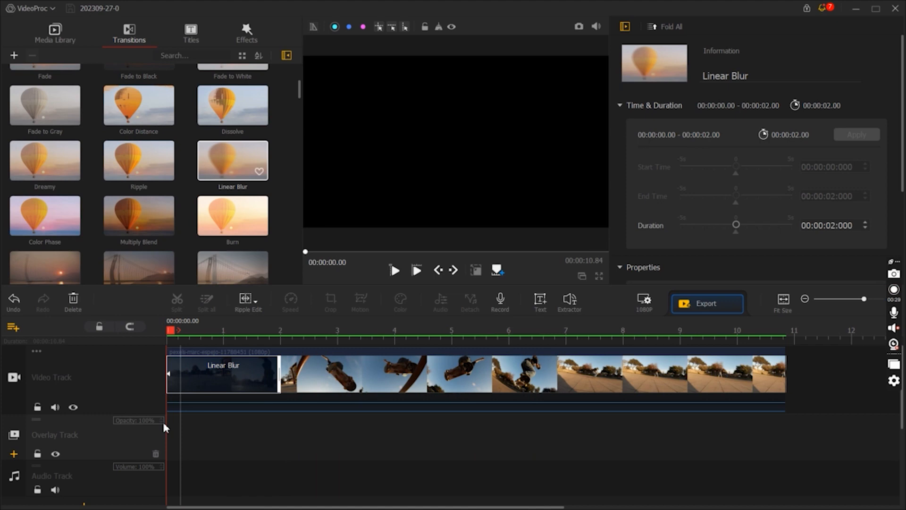
click(55, 33)
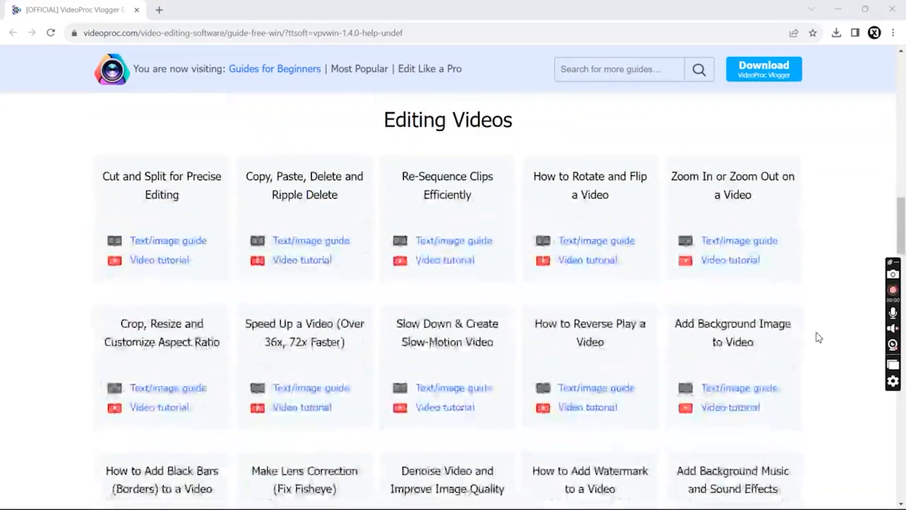
scroll(down, 3)
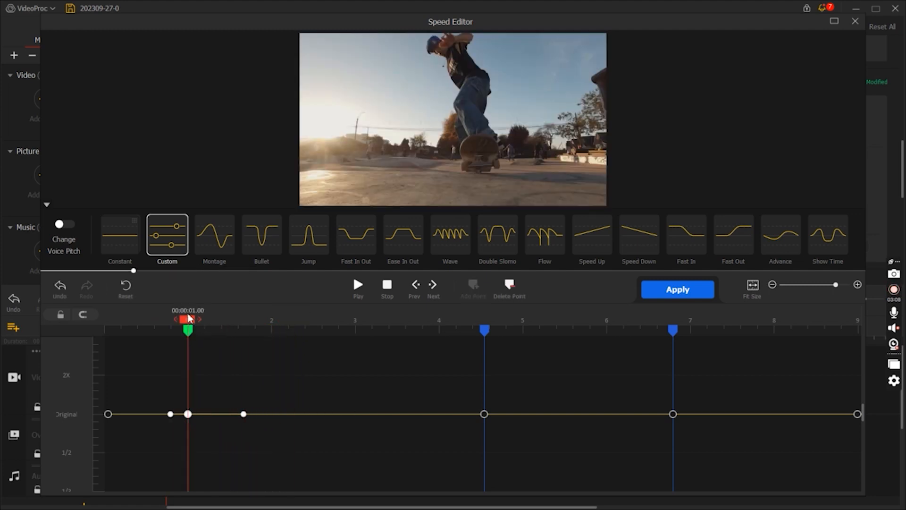
Scrub the speed preview through the trick to find the mid-air moment
drag(188, 318, 169, 319)
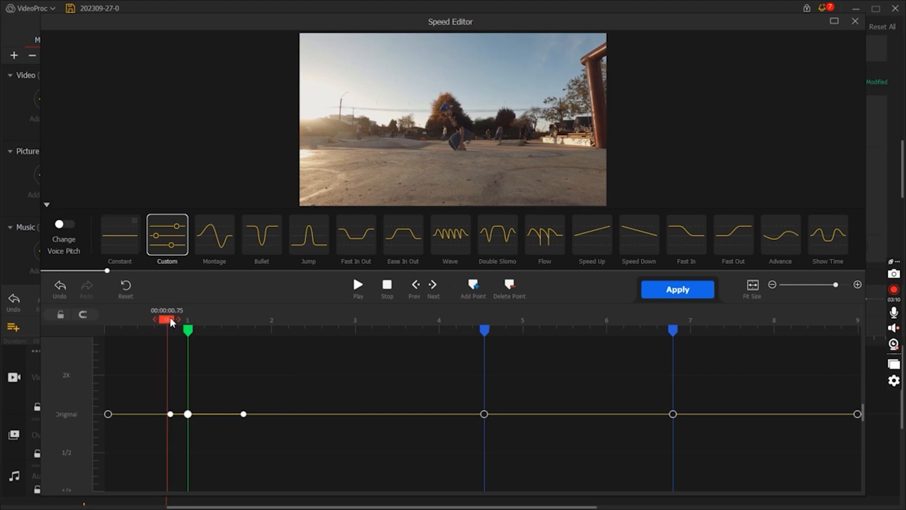
drag(169, 320, 207, 320)
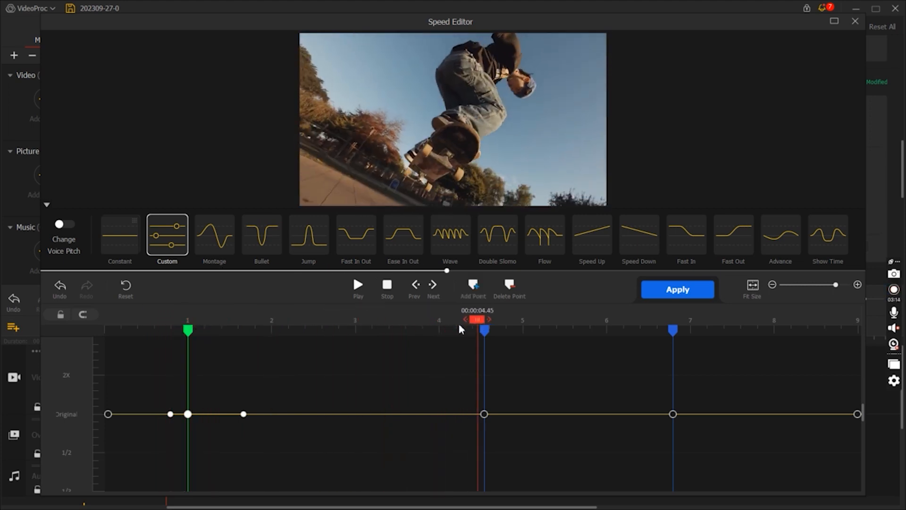
drag(476, 320, 317, 320)
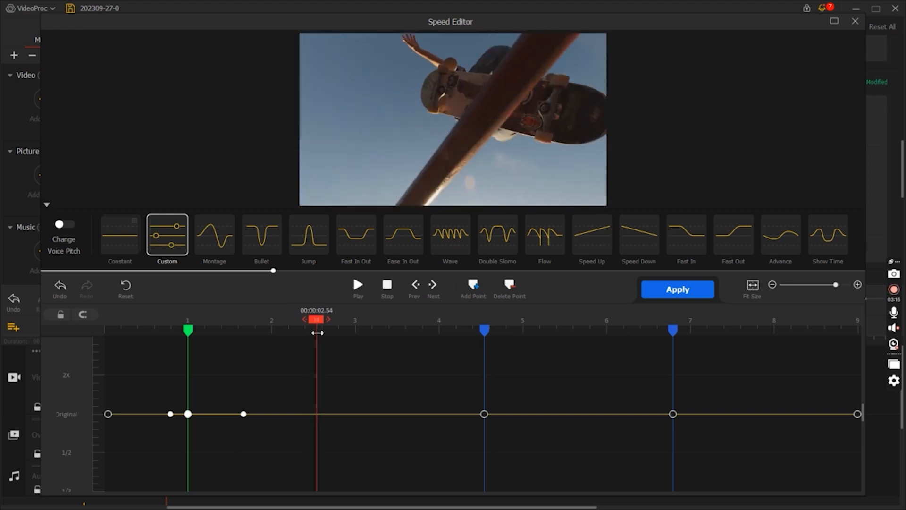
Pull the speed curve toward 1/2 after the first second and stretch the slowed section along the clip
drag(242, 413, 306, 449)
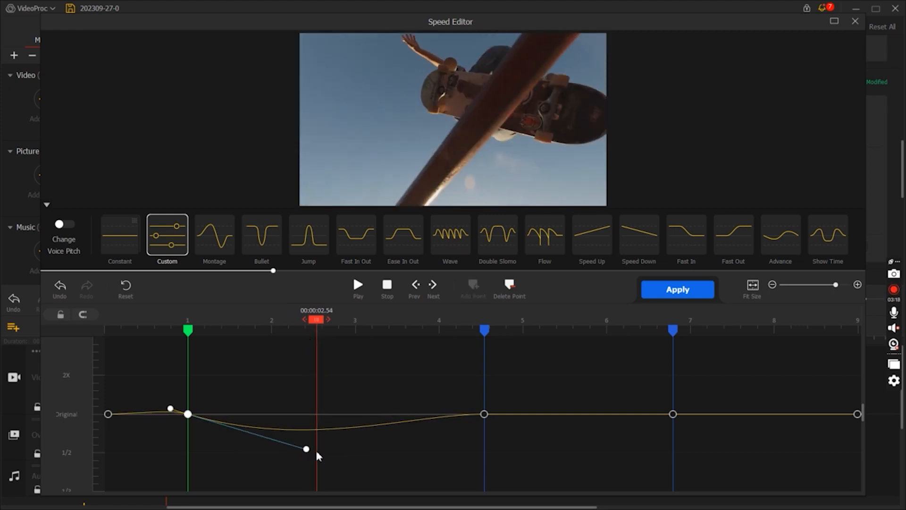
drag(306, 450, 382, 458)
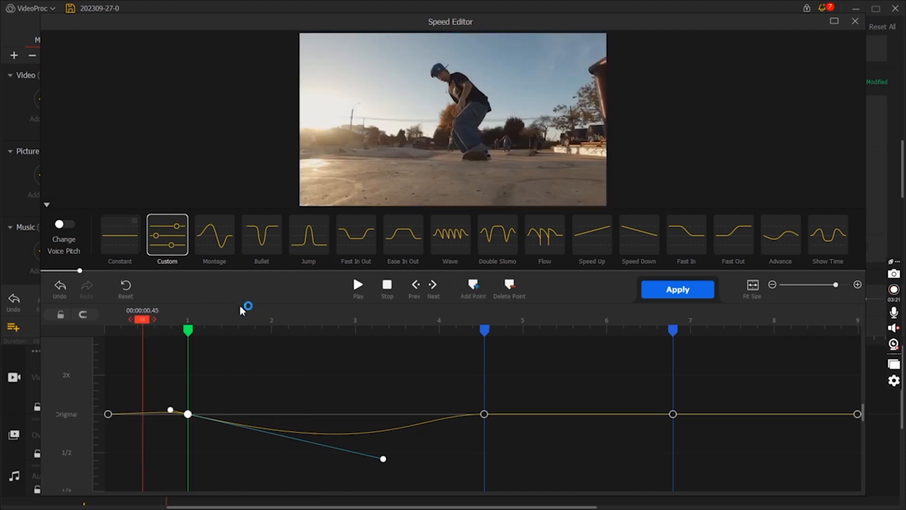
click(357, 284)
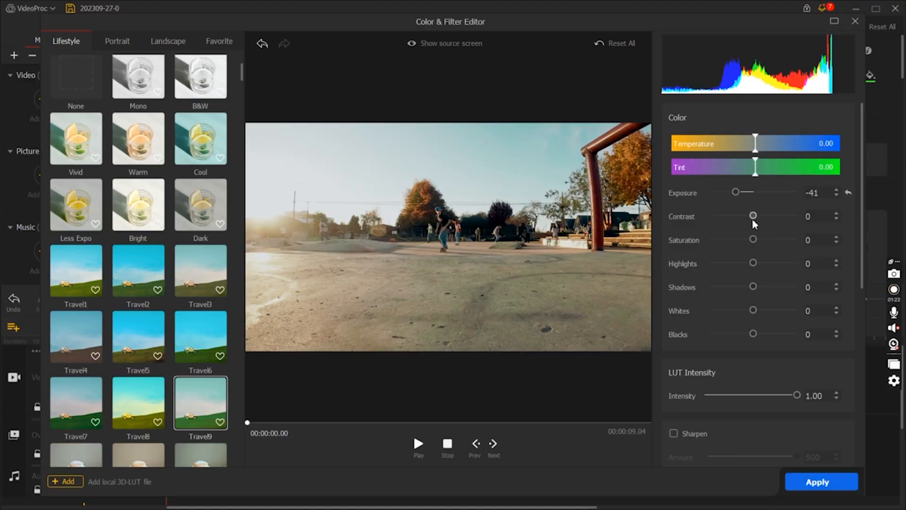
Lower contrast and highlights, raise saturation, and darken the shadows
drag(754, 215, 752, 215)
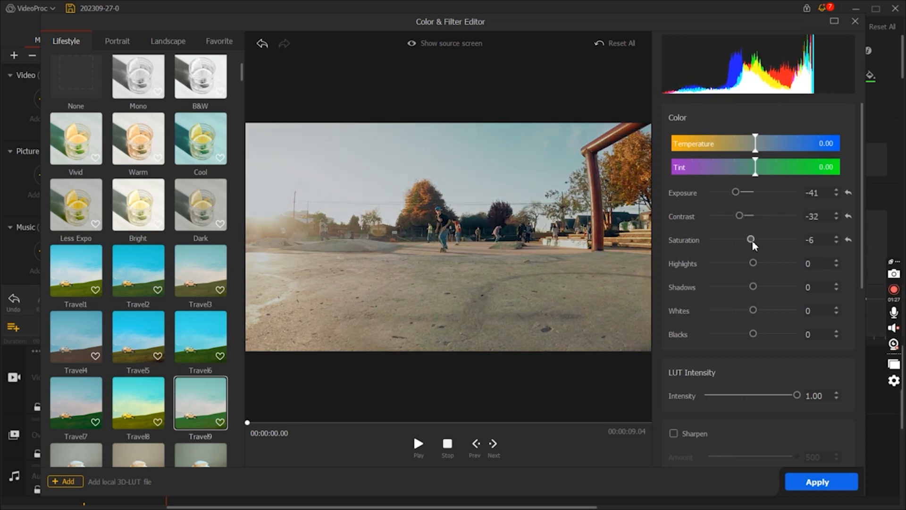
drag(752, 239, 759, 239)
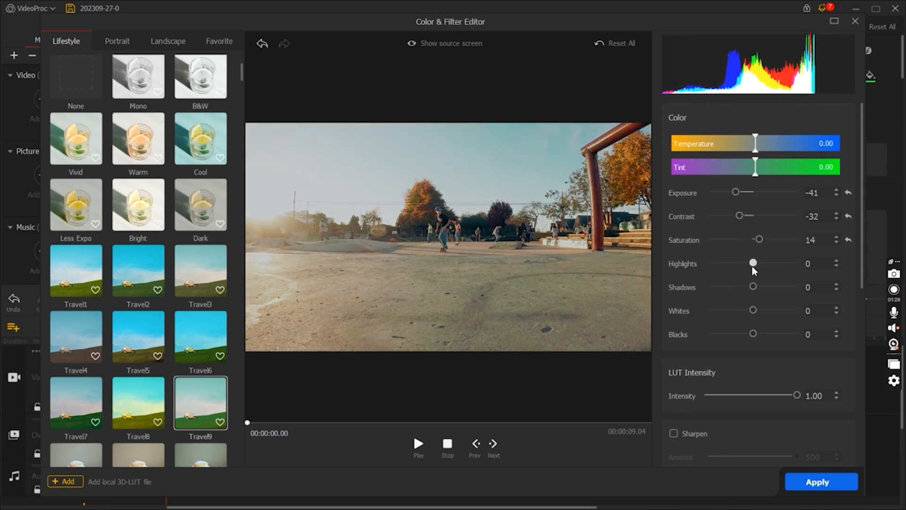
drag(753, 262, 732, 263)
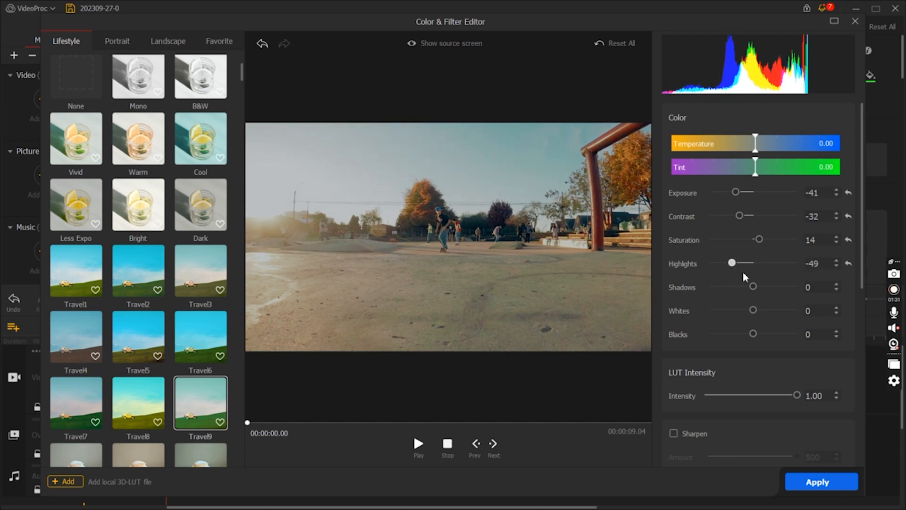
drag(753, 287, 737, 287)
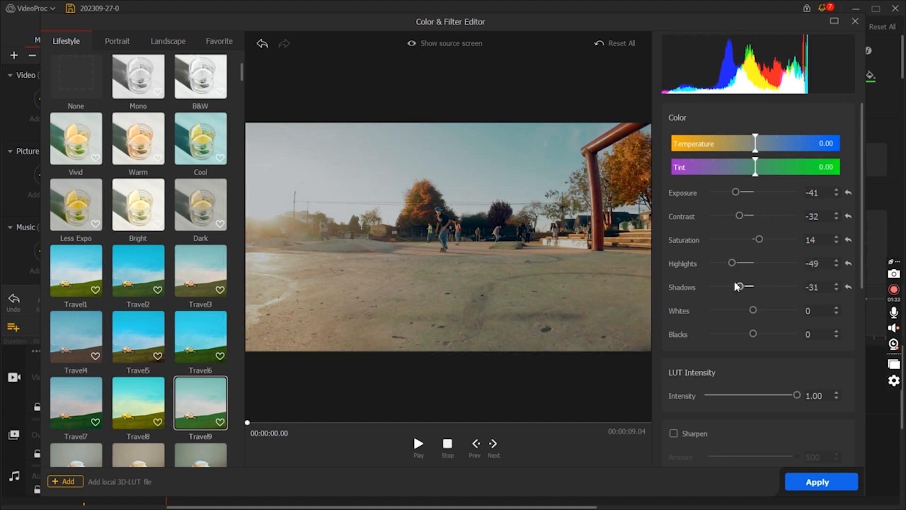
drag(738, 286, 721, 286)
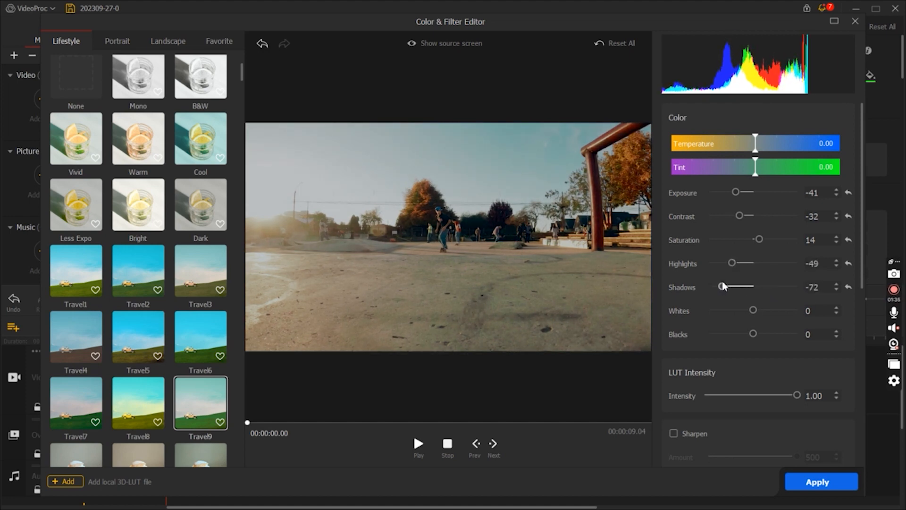
Lower whites, raise blacks, restore LUT intensity to 1.00 and apply the grade
drag(753, 310, 722, 310)
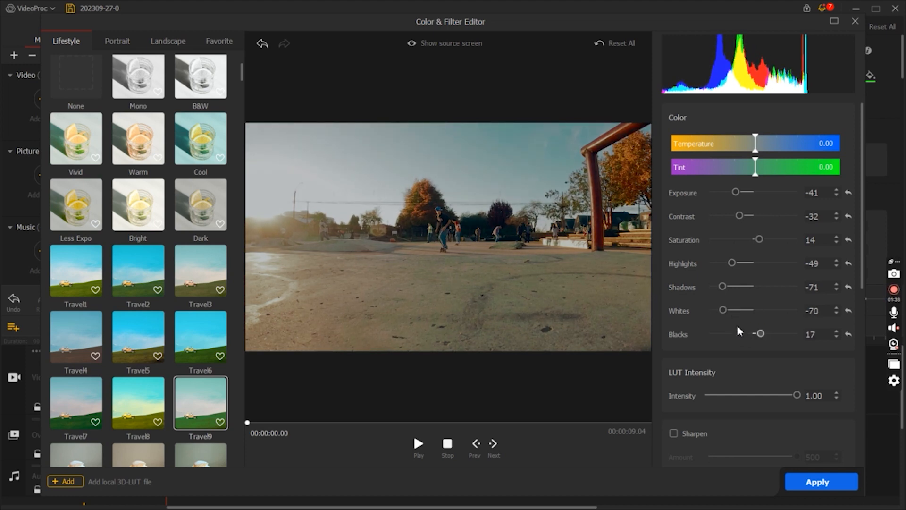
drag(758, 333, 767, 333)
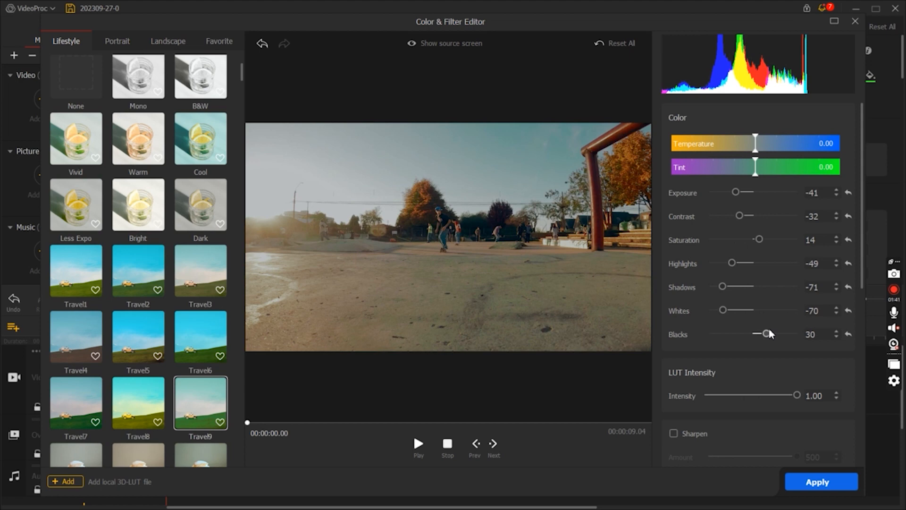
drag(798, 395, 789, 395)
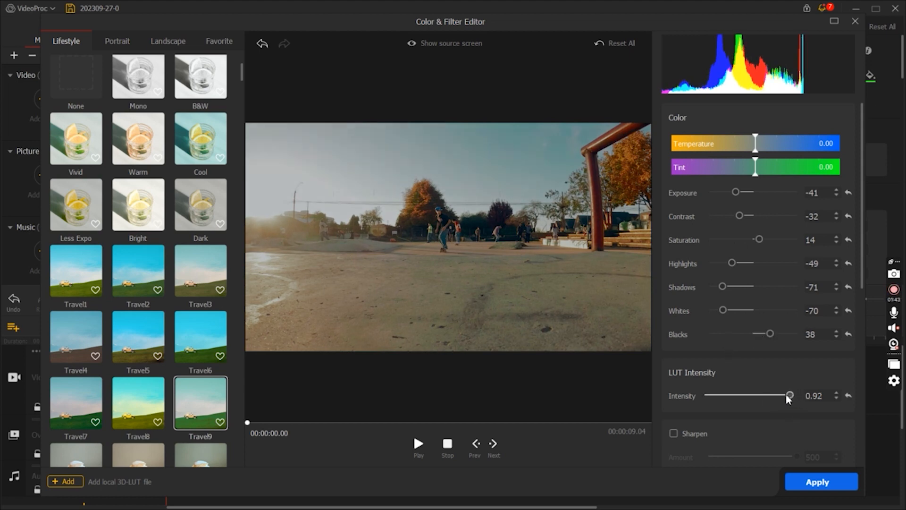
drag(789, 395, 797, 395)
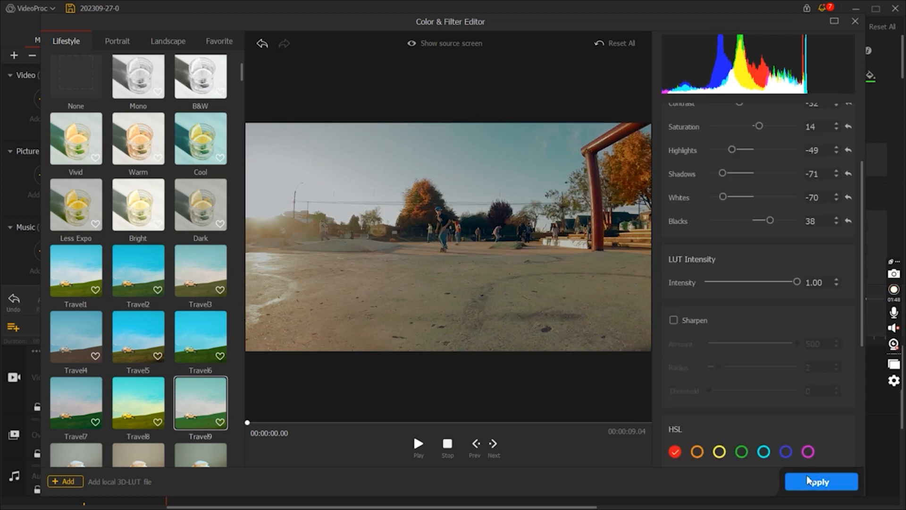
click(821, 480)
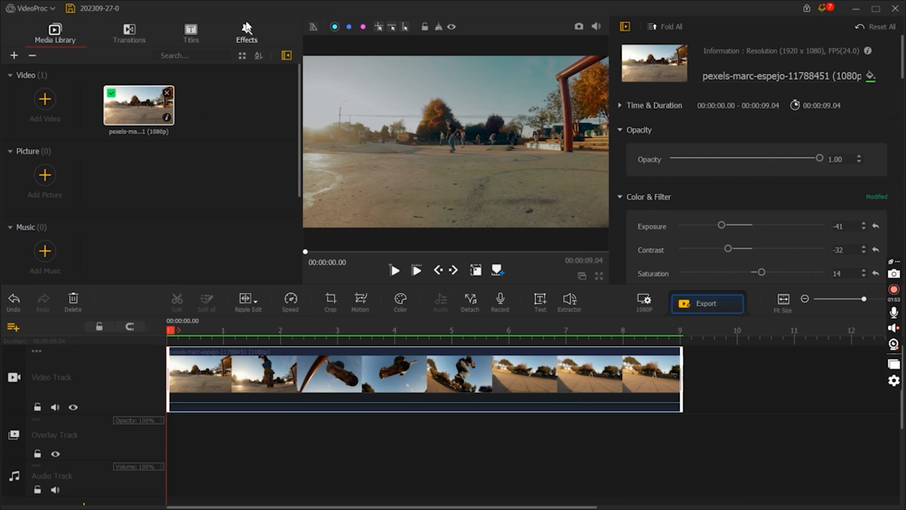
Browse down through the Filters list in the effects library
click(247, 32)
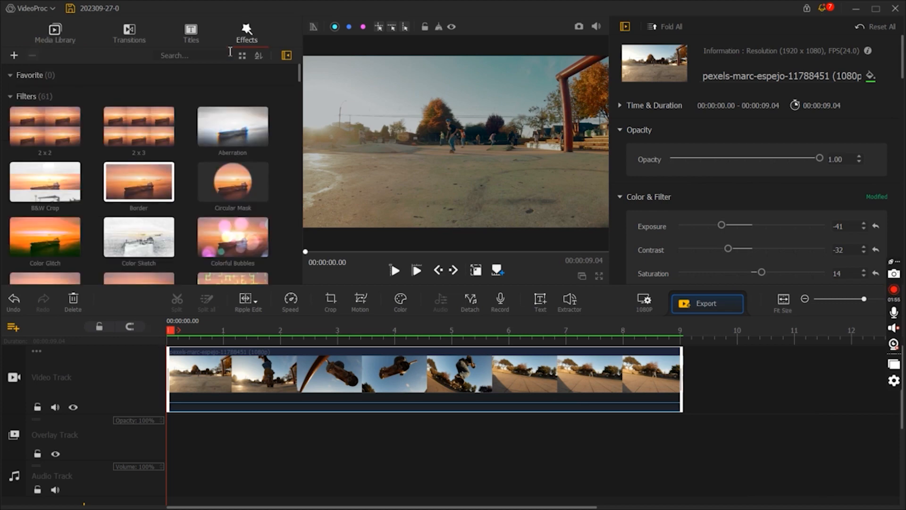
click(9, 96)
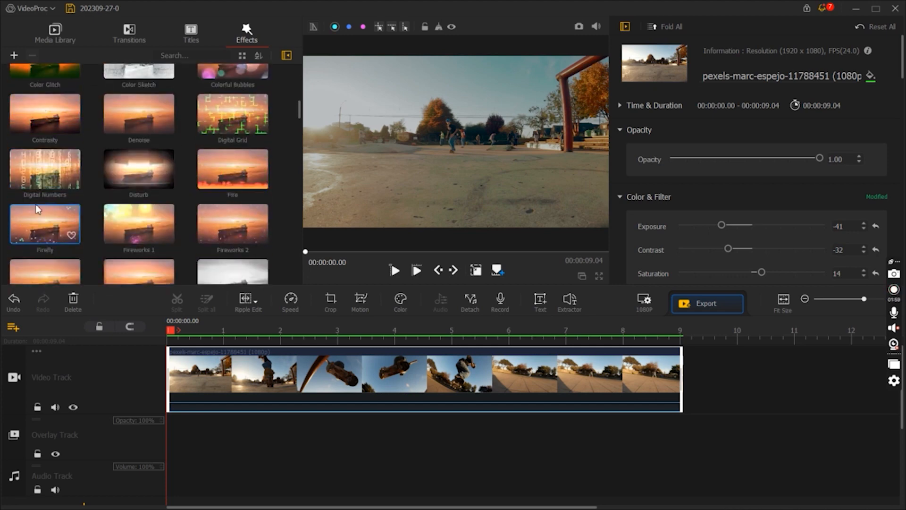
scroll(down, 3)
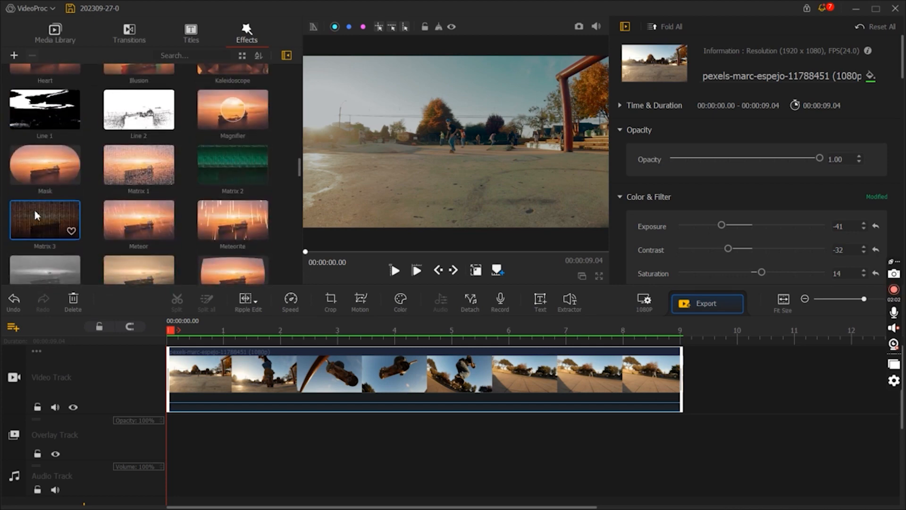
scroll(down, 3)
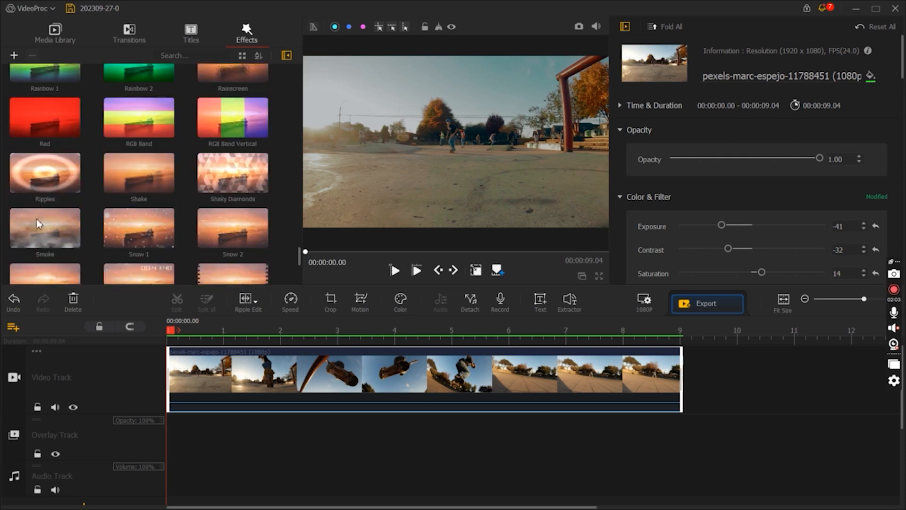
scroll(down, 3)
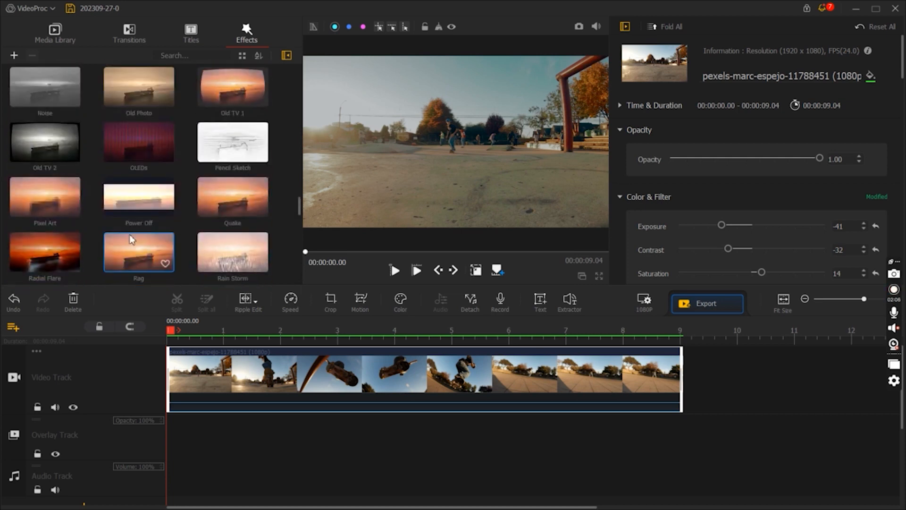